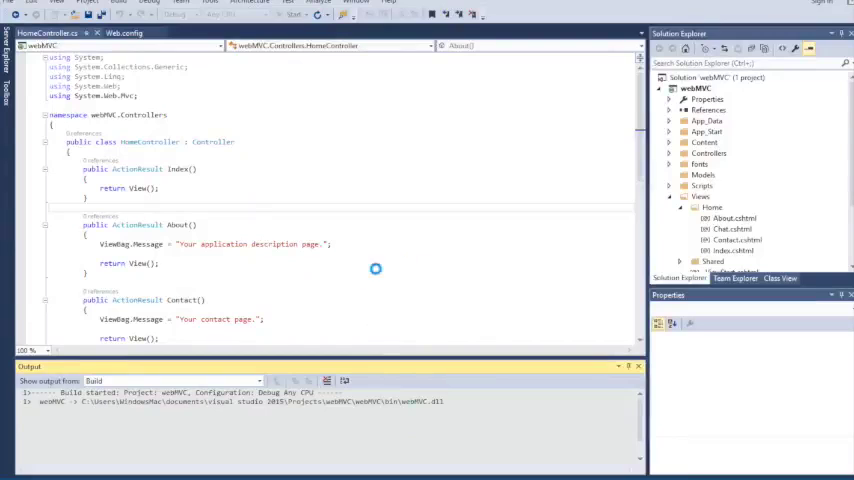
mouse_move(400, 252)
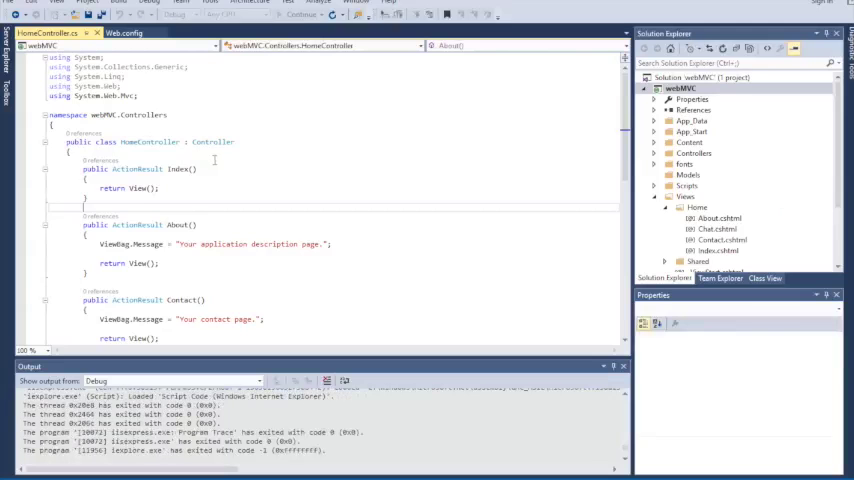
Add an empty view named 'test' to the Views > Home folder
click(697, 207)
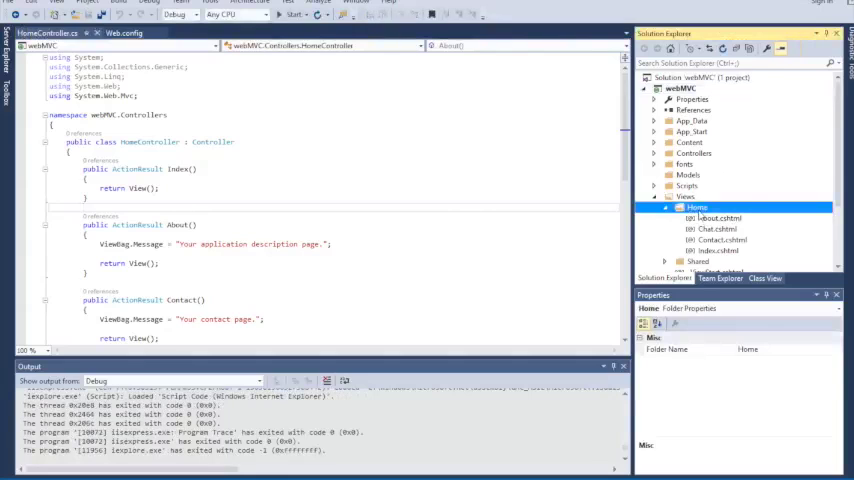
right_click(697, 208)
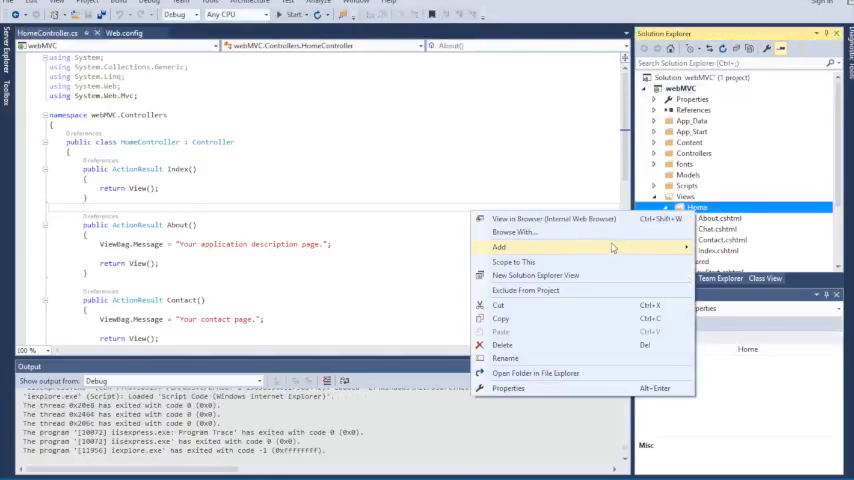
click(499, 247)
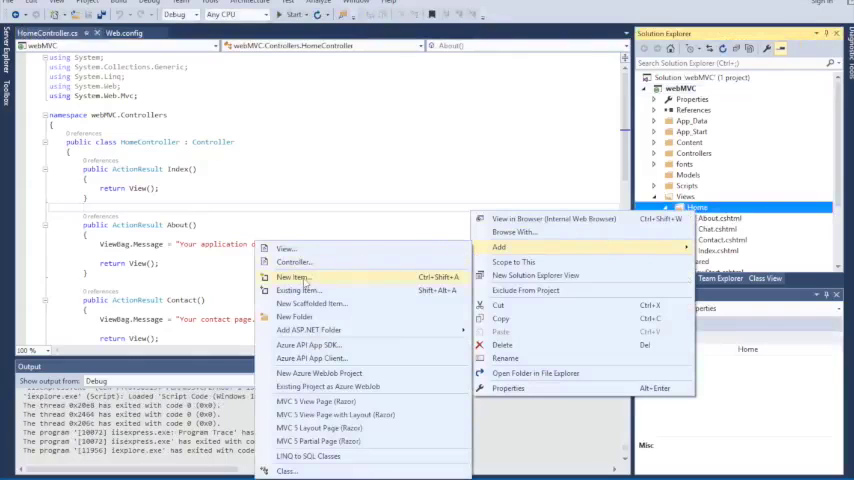
mouse_move(305, 249)
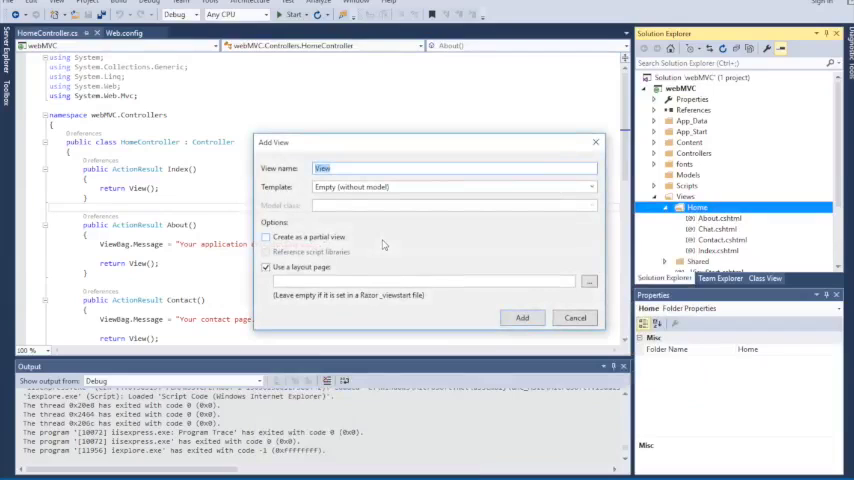
text(test)
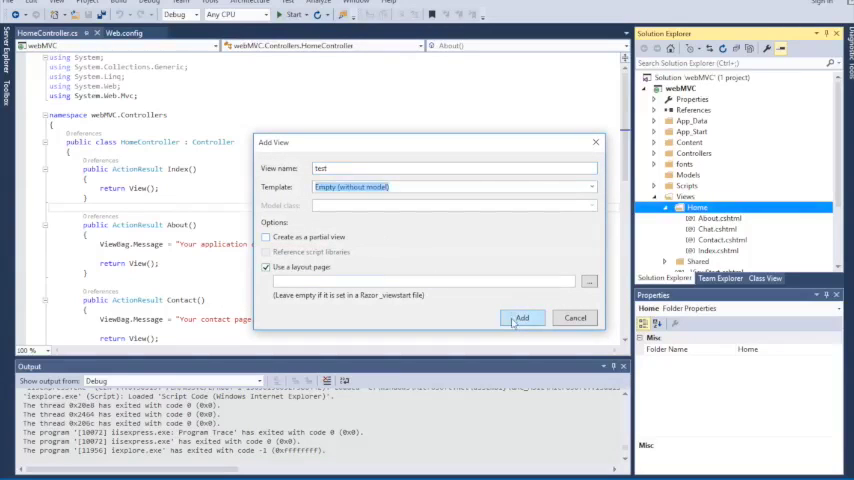
click(521, 318)
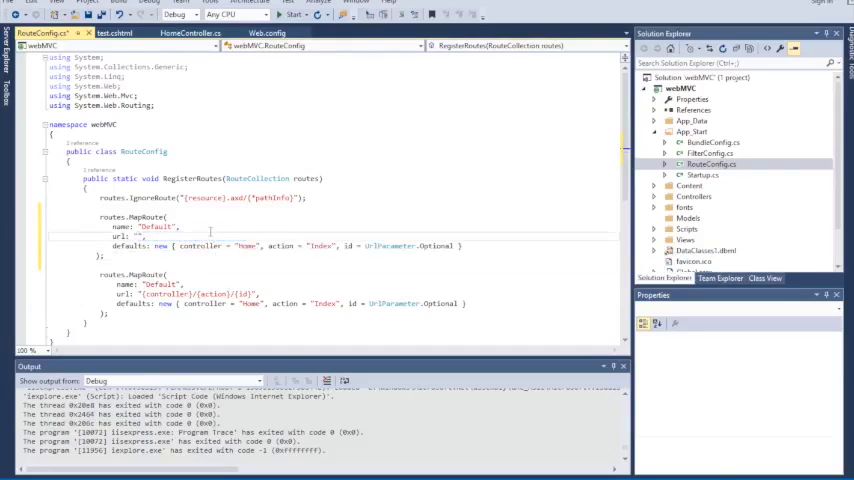
Rename the copied route in RouteConfig.cs to 'test'
double_click(157, 227)
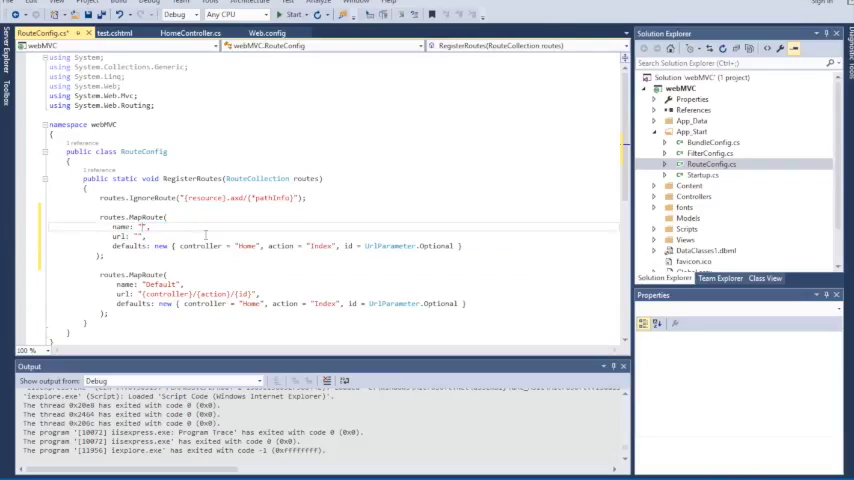
text(test)
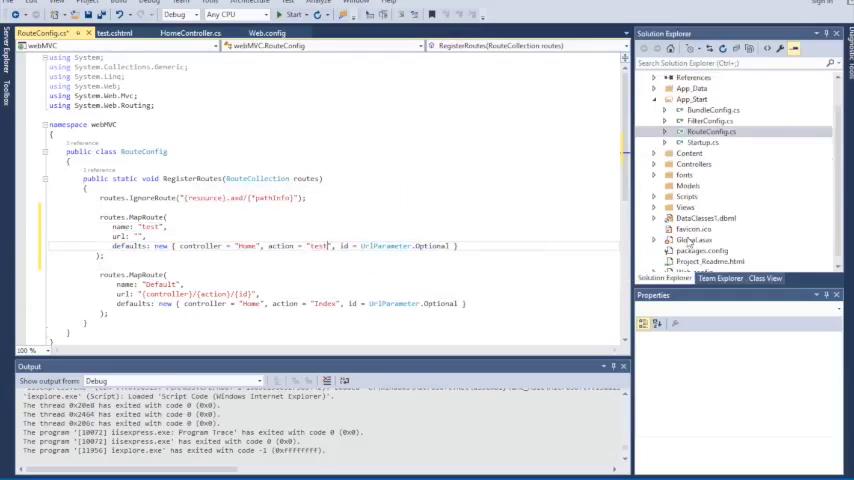
click(688, 185)
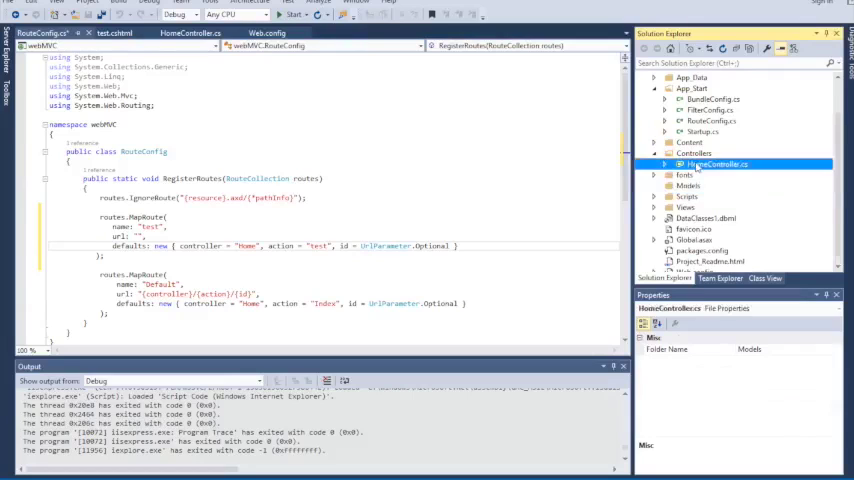
Paste a copy of the Chat action in HomeController.cs and rename it to test
click(190, 33)
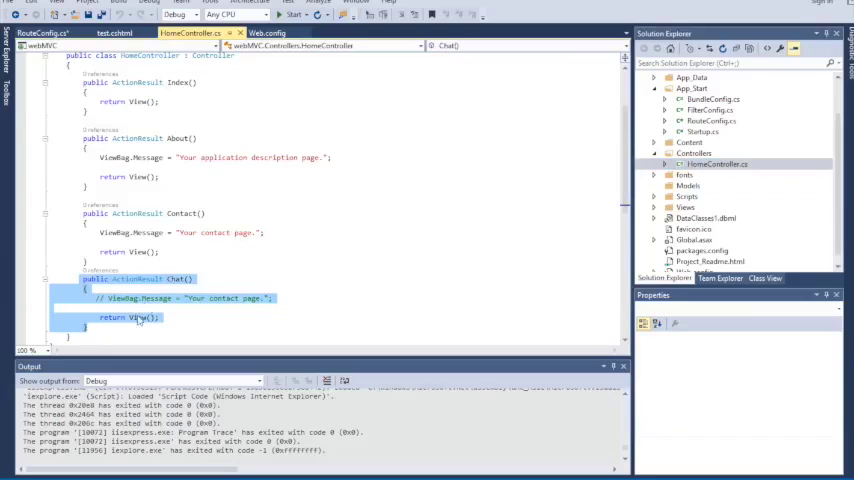
click(118, 318)
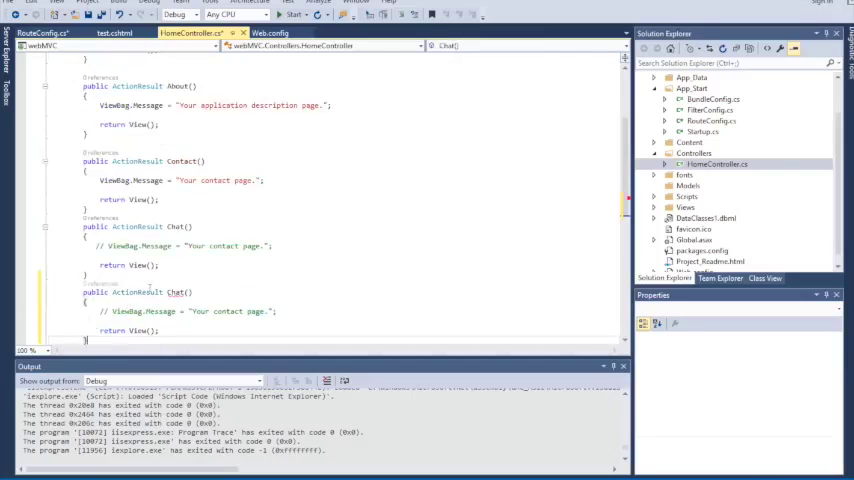
double_click(176, 292)
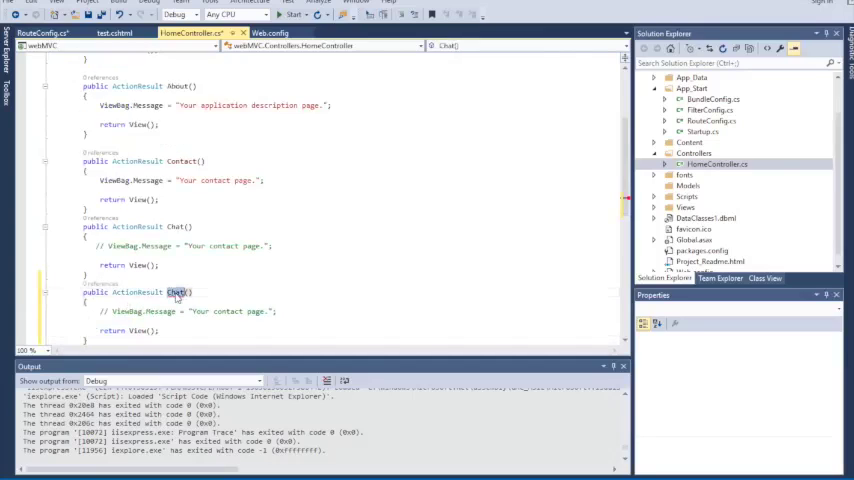
text(testy)
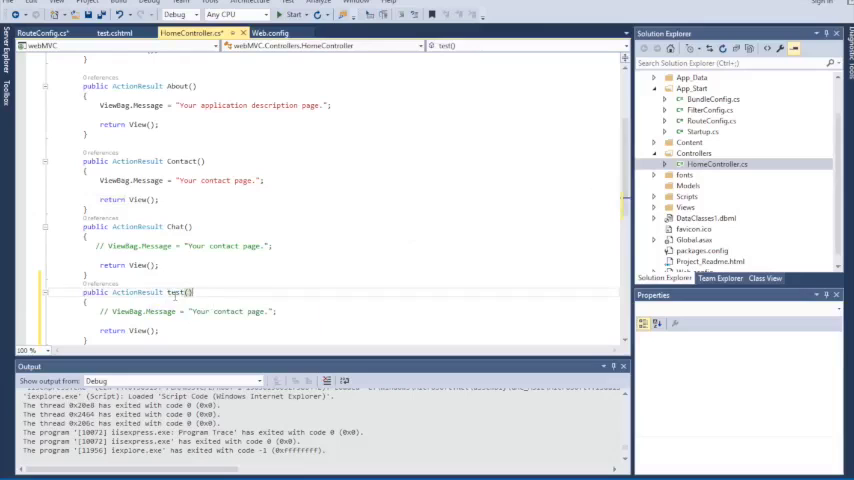
scroll(down, 3)
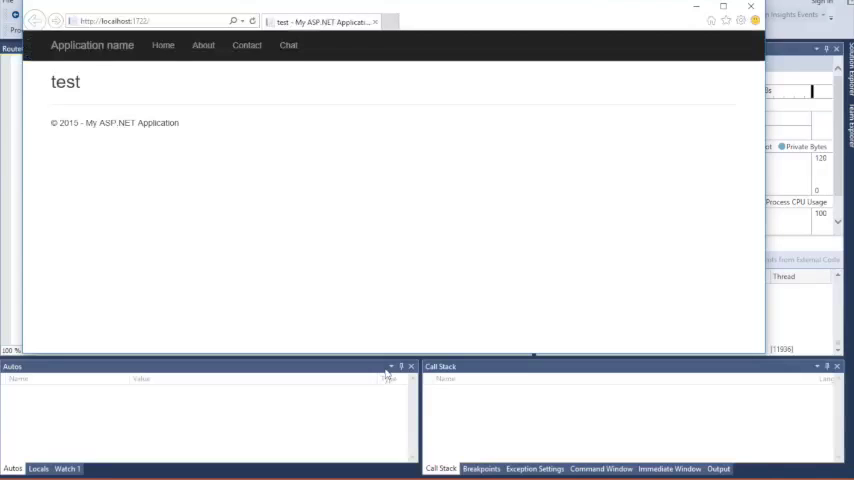
Resize the Internet Explorer window showing the test page at localhost:1722/
double_click(65, 82)
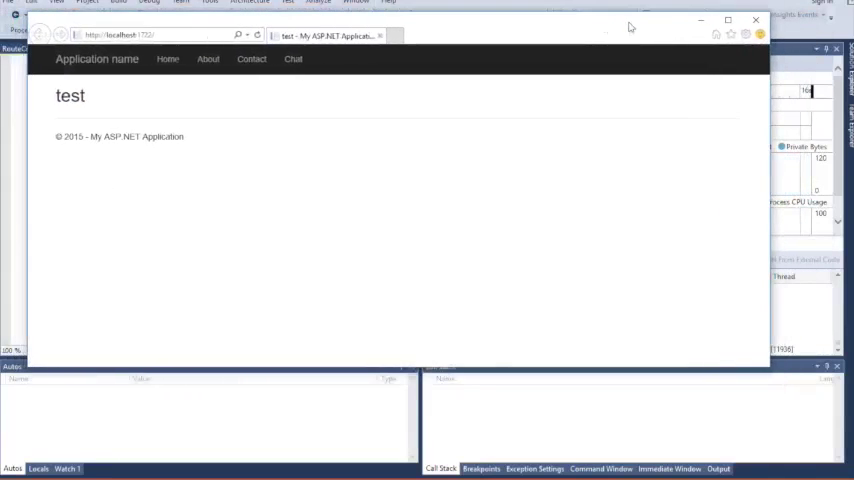
mouse_move(449, 37)
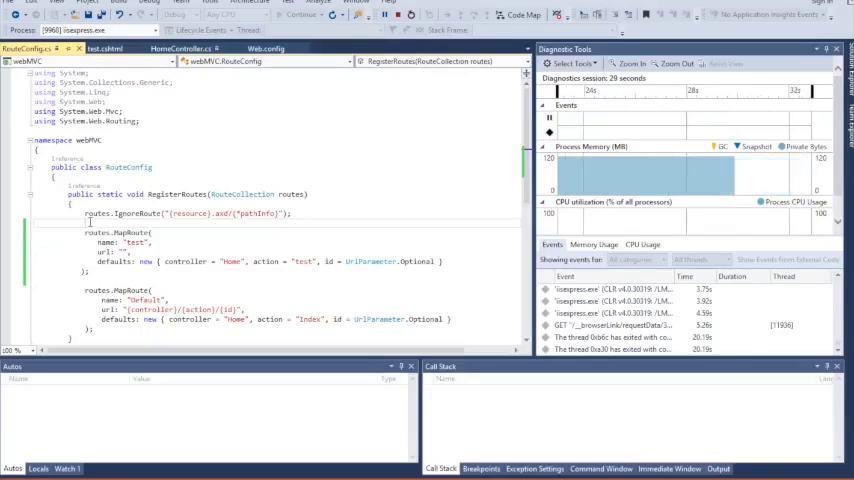
drag(84, 232, 95, 272)
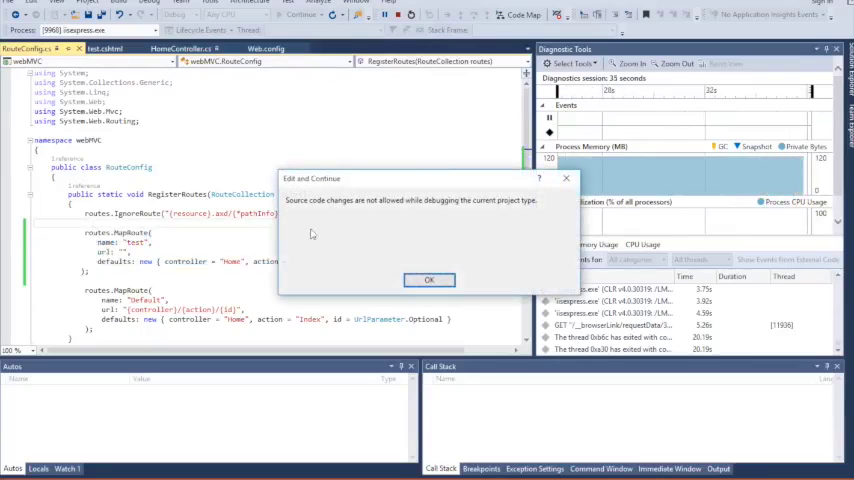
click(429, 279)
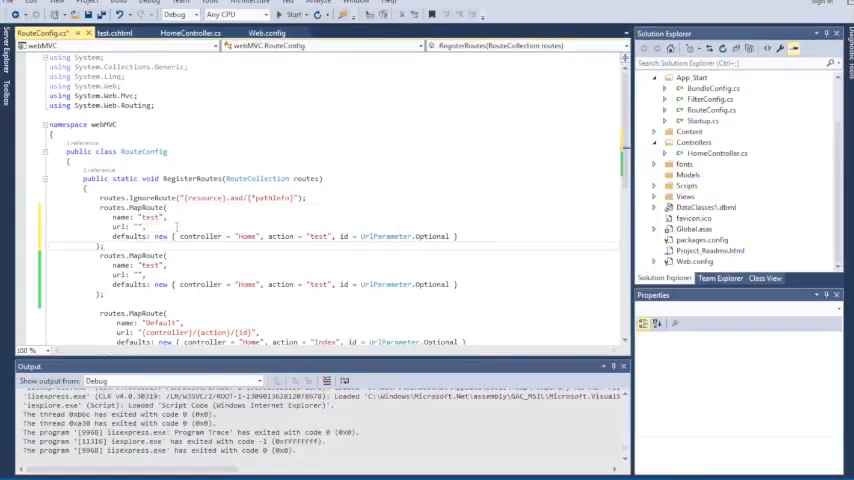
Rename the copied route to test2 and give it the URL 'index'
double_click(150, 217)
text(2)
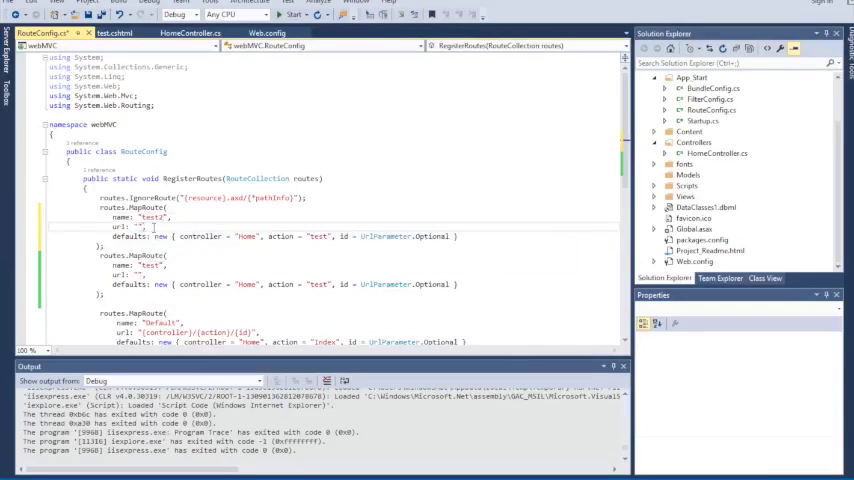
text(index)
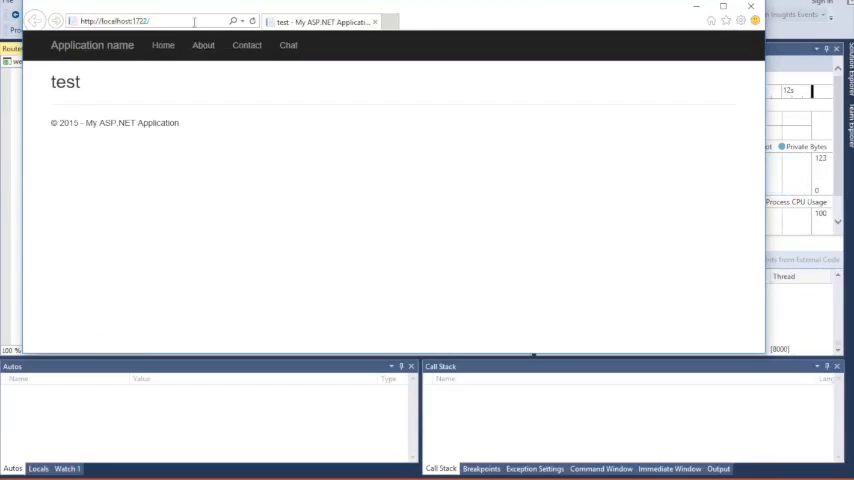
Browse to localhost:1722/index, open the About page, then retype the index address
text(index)
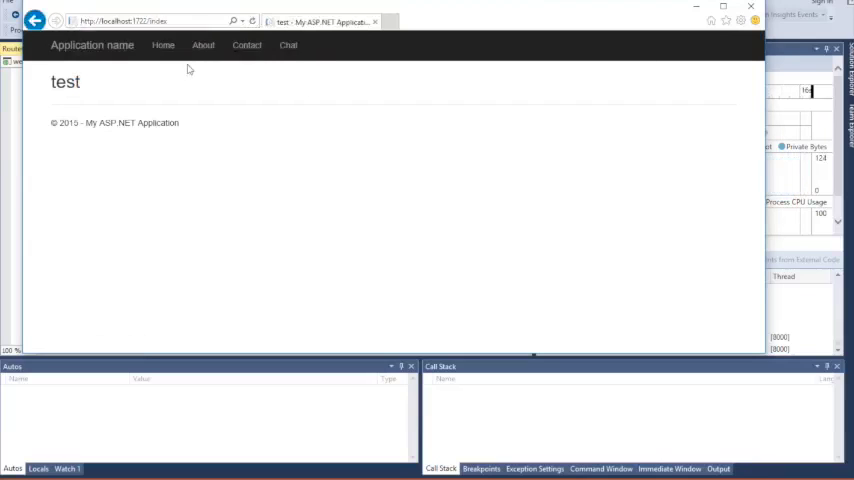
mouse_move(246, 45)
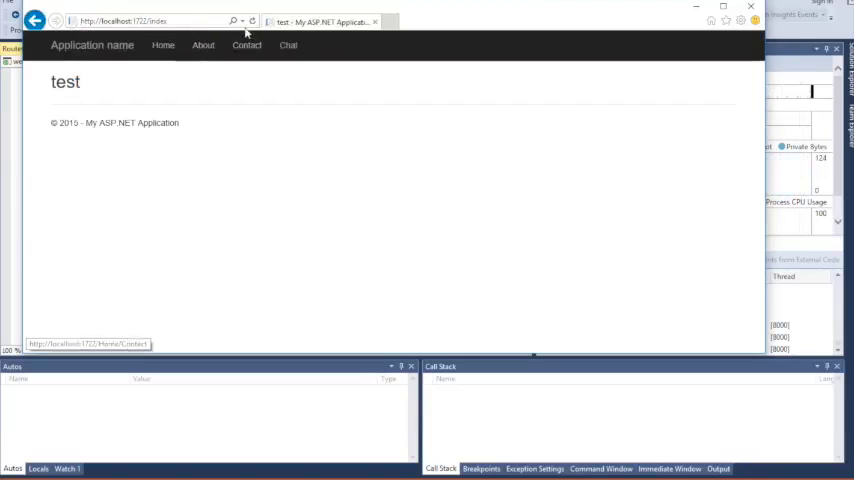
double_click(66, 82)
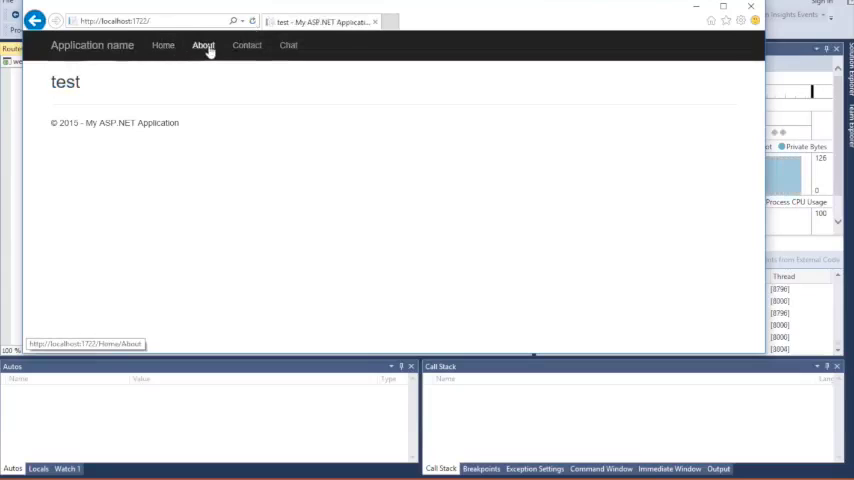
click(202, 45)
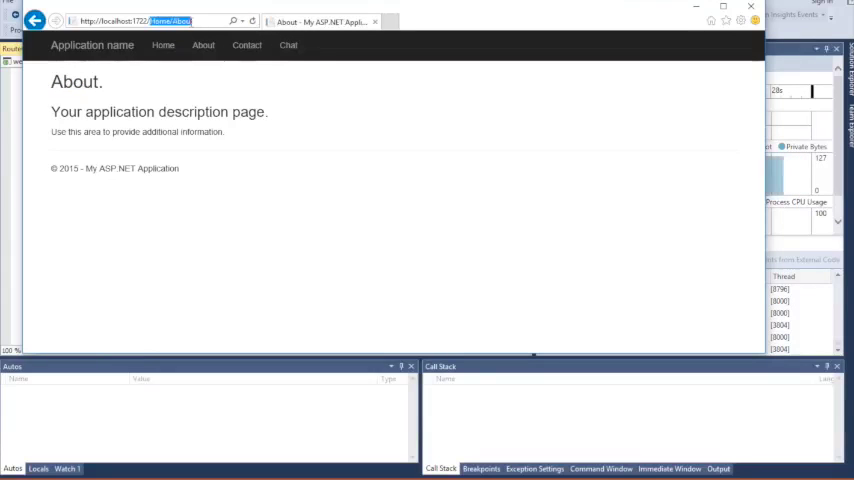
text(test)
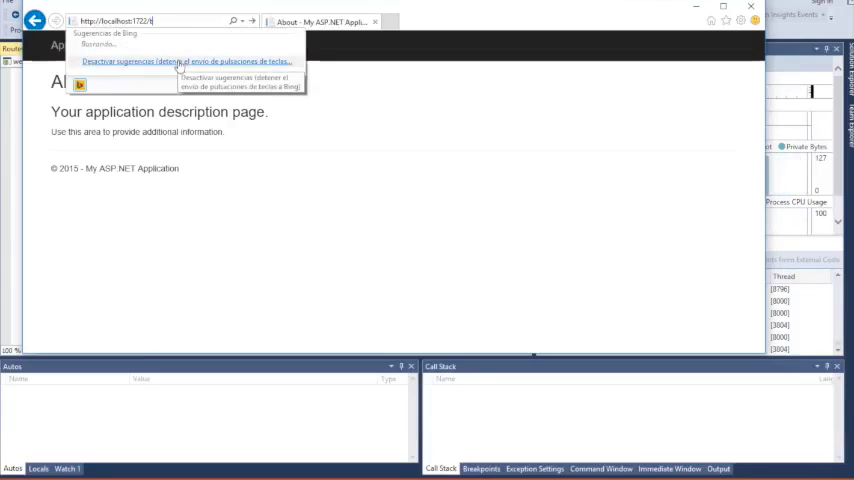
text(index)
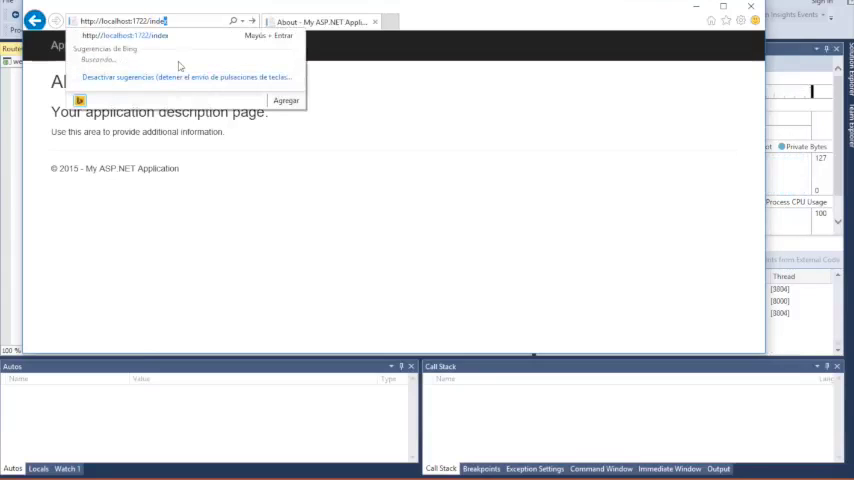